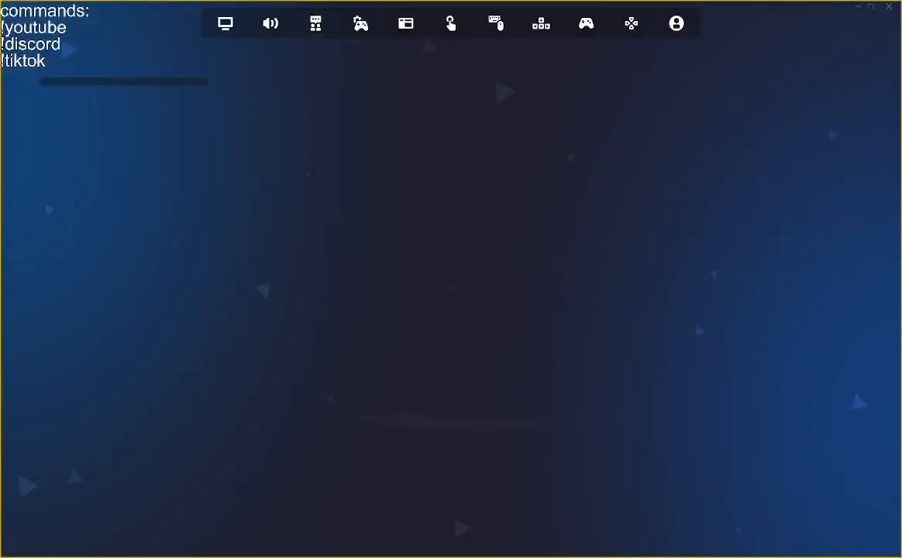
# - Pick L from the Keyboard Buttons list as the key's new binding and confirm with Done
pyautogui.click(542, 23)
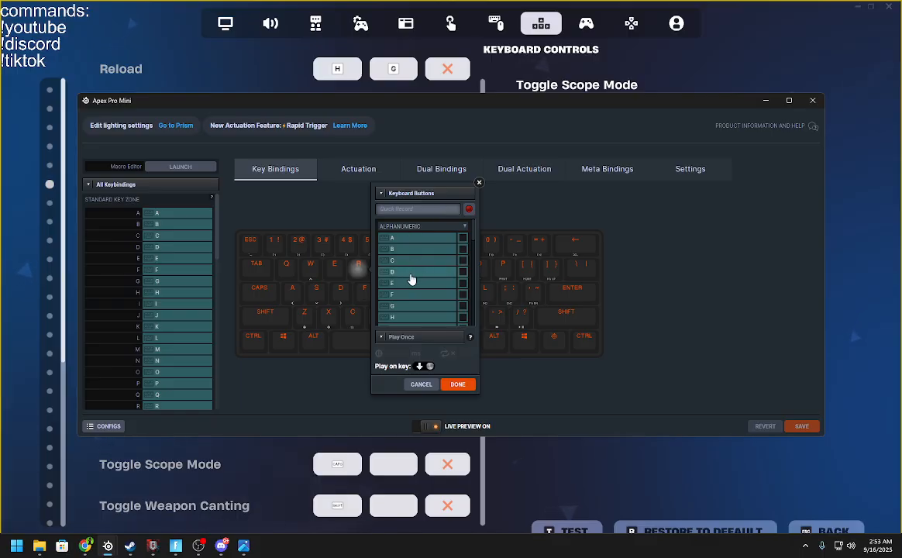
pyautogui.scroll(-3)
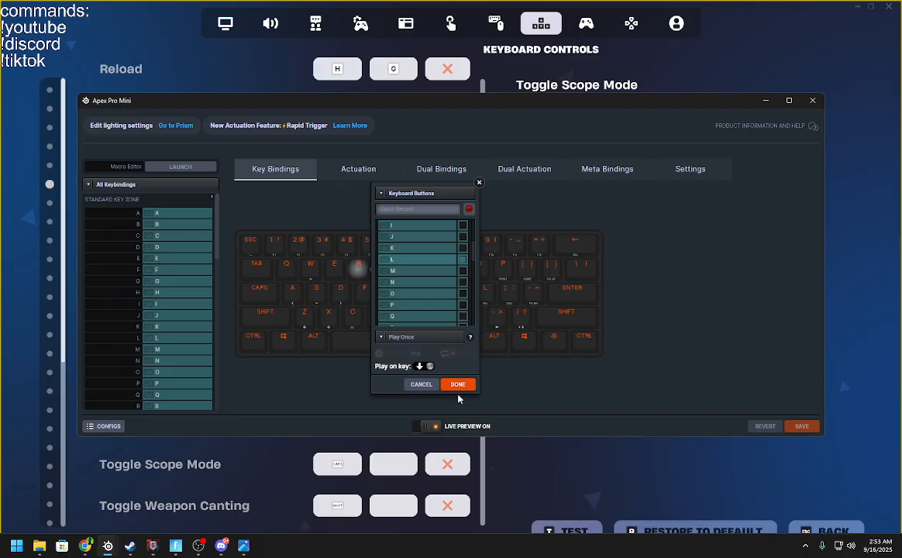
pyautogui.click(458, 384)
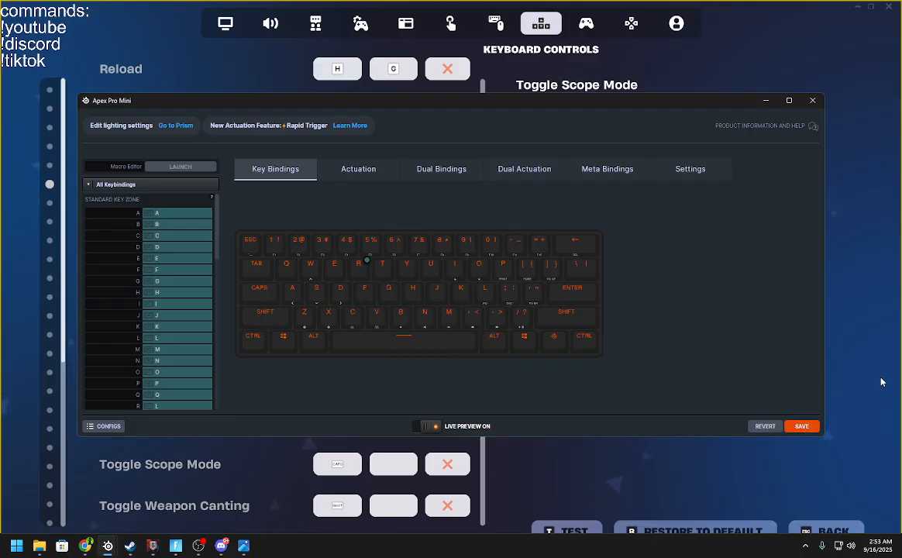
pyautogui.click(812, 100)
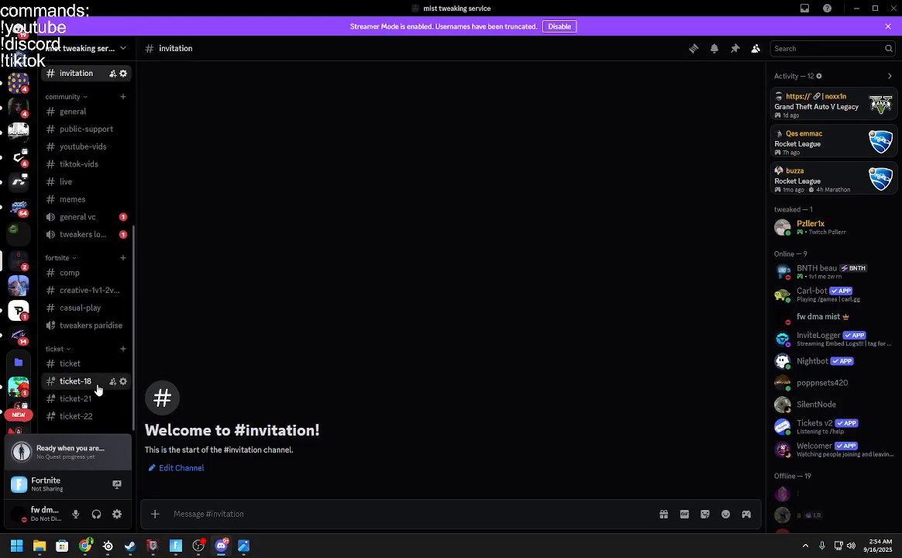
# - Read through the ticket-21 support conversation, then switch to the ticket-22 private channel
pyautogui.click(75, 398)
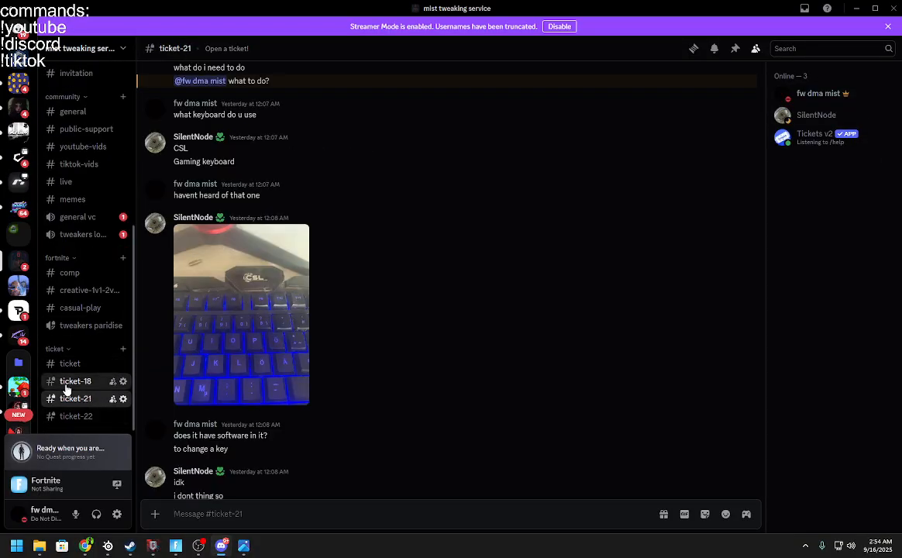
pyautogui.scroll(-3)
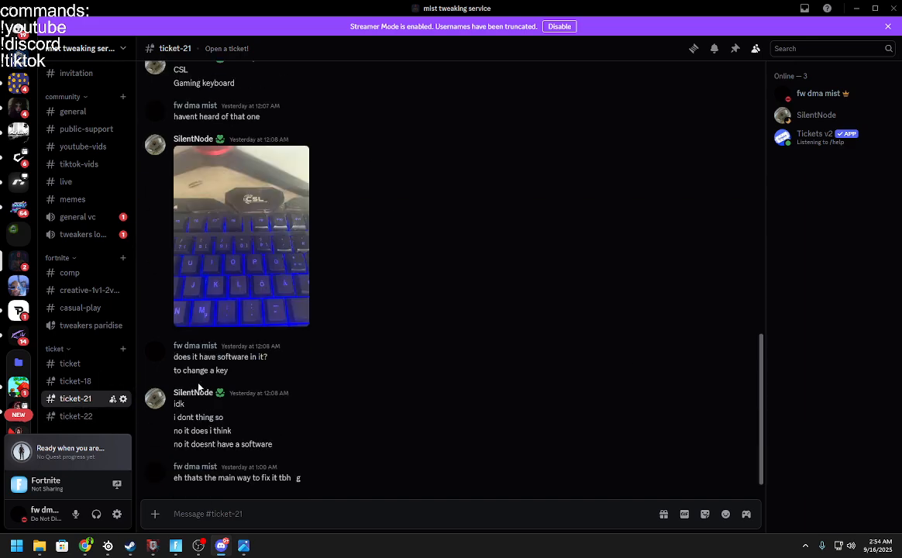
pyautogui.click(76, 416)
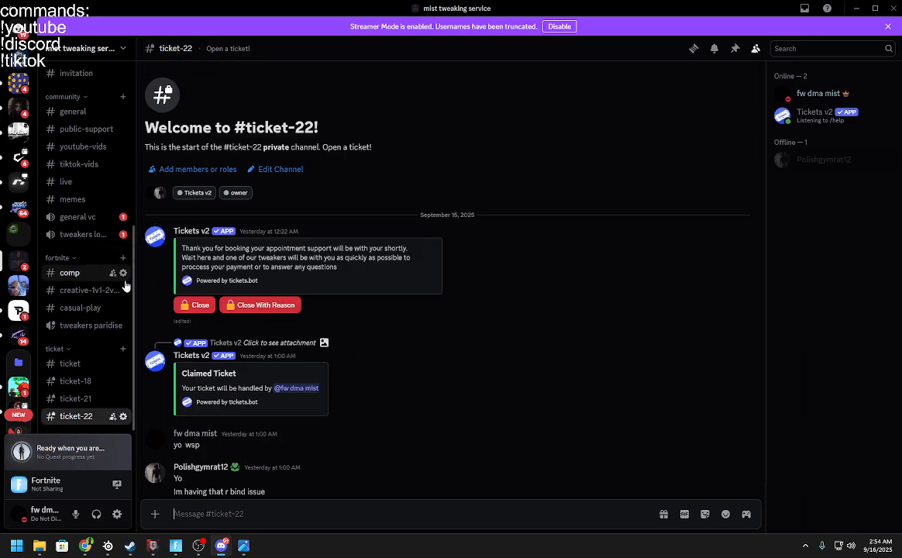
pyautogui.moveTo(117, 515)
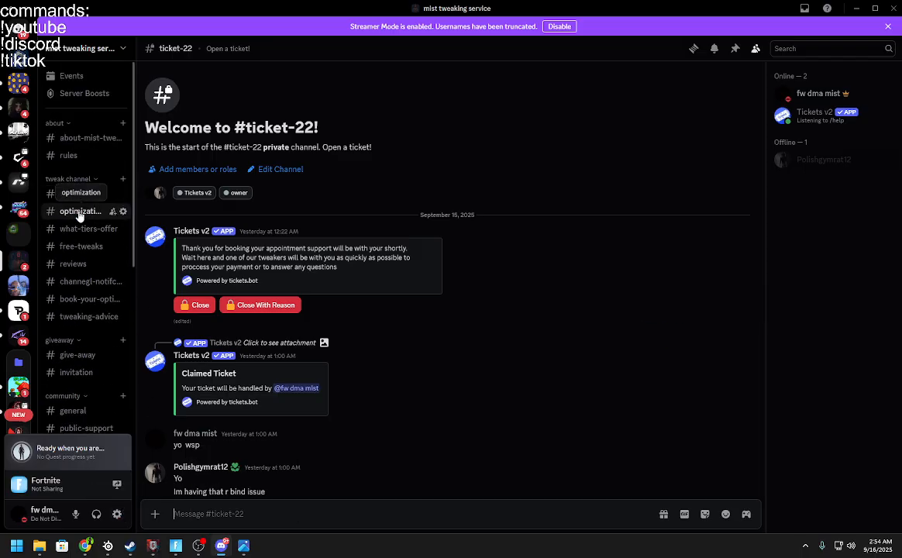
# - Visit #optimization, #what-tiers-offer and #free-tweaks, then land on the newest posts in #reviews
pyautogui.click(80, 211)
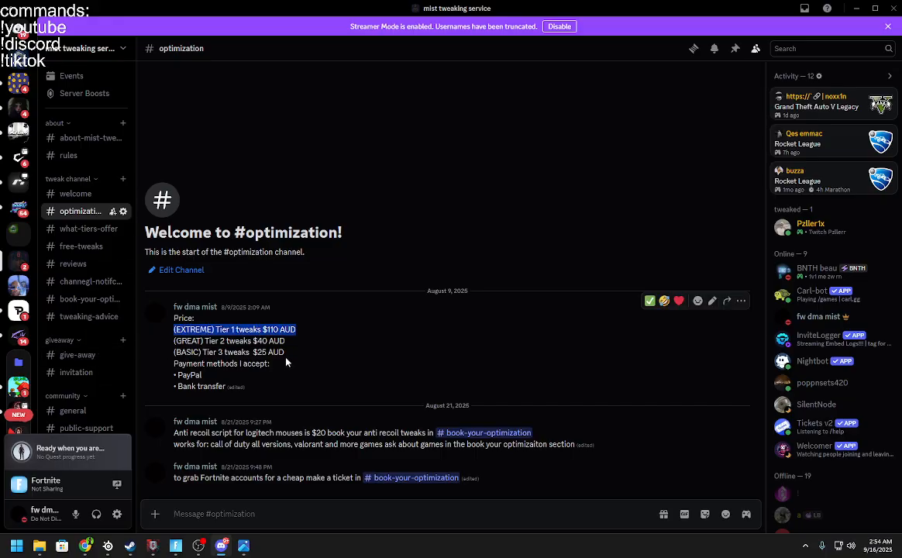
pyautogui.click(78, 229)
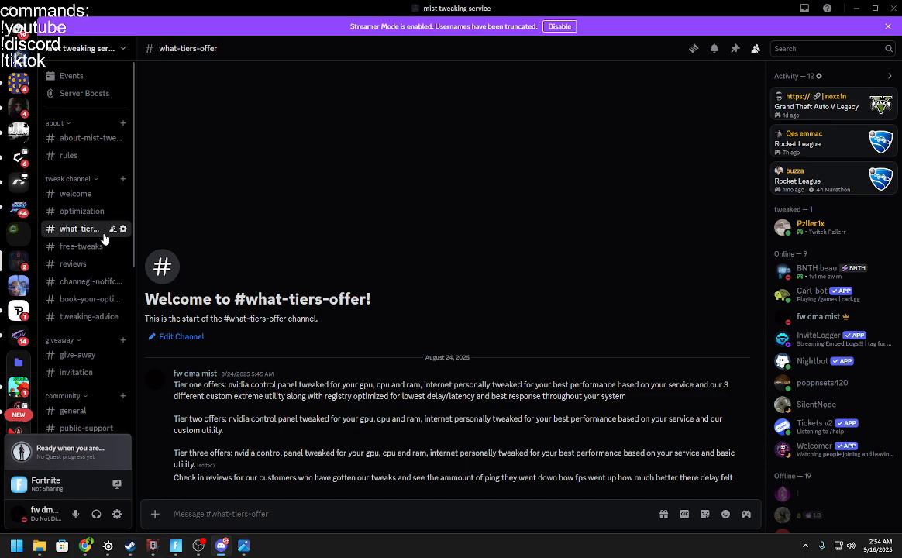
pyautogui.moveTo(78, 245)
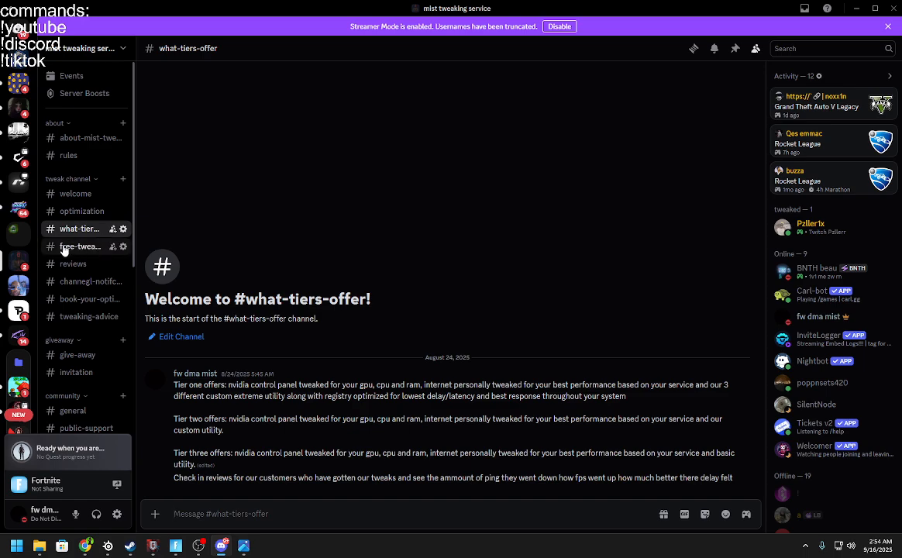
pyautogui.click(79, 245)
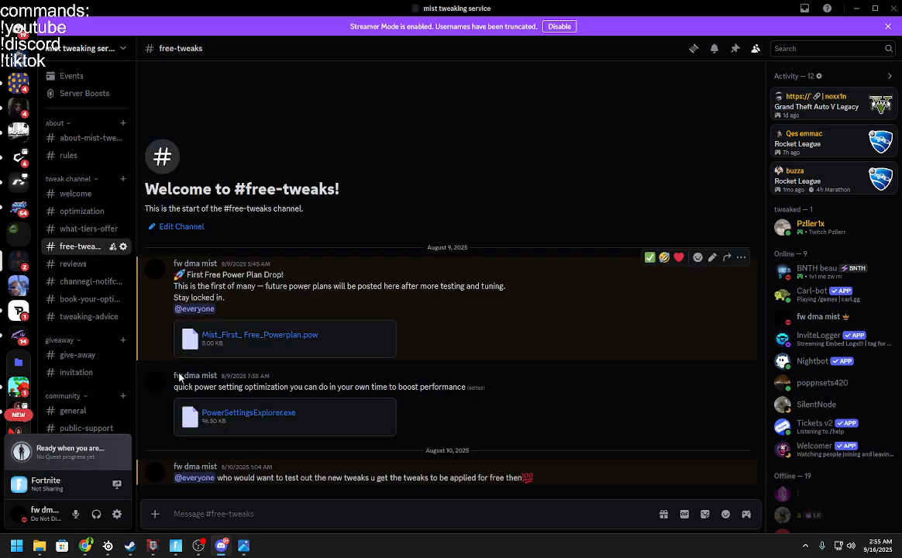
pyautogui.moveTo(169, 390)
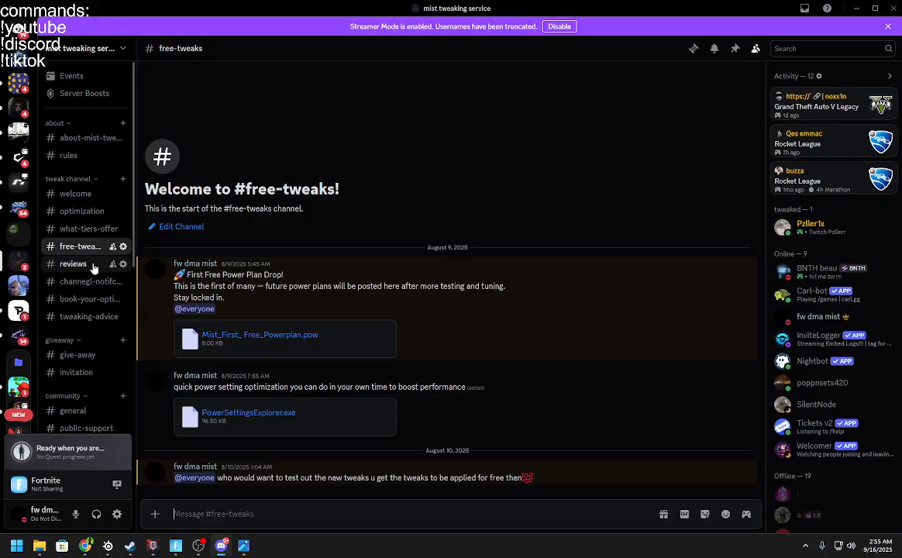
pyautogui.click(74, 263)
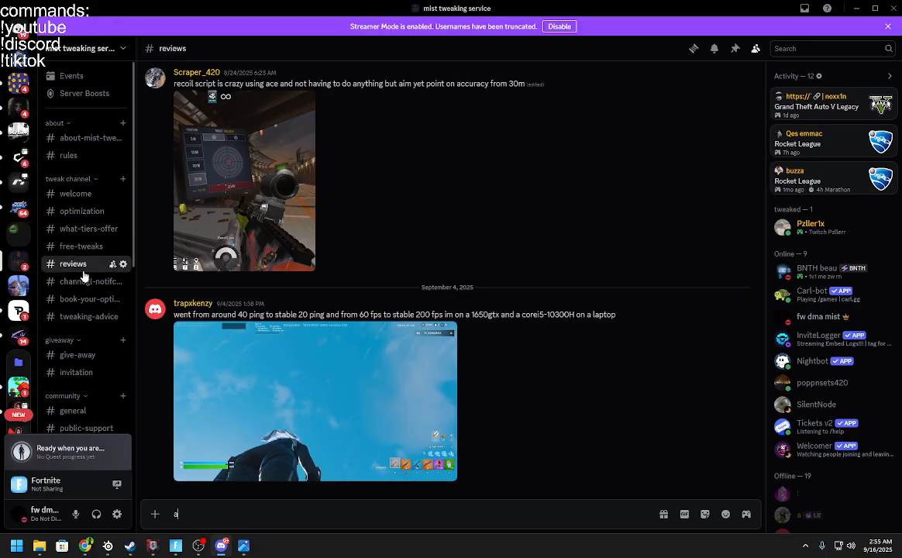
pyautogui.moveTo(302, 378)
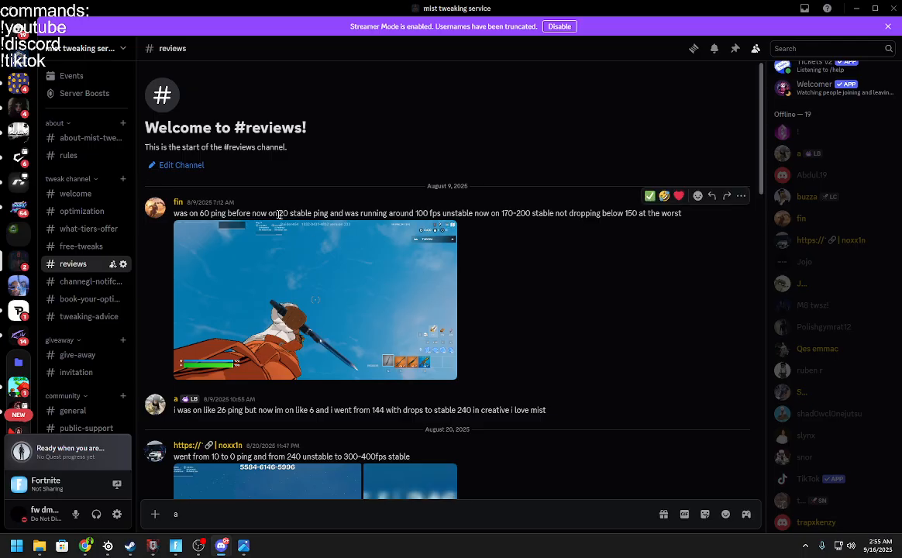
pyautogui.doubleClick(211, 214)
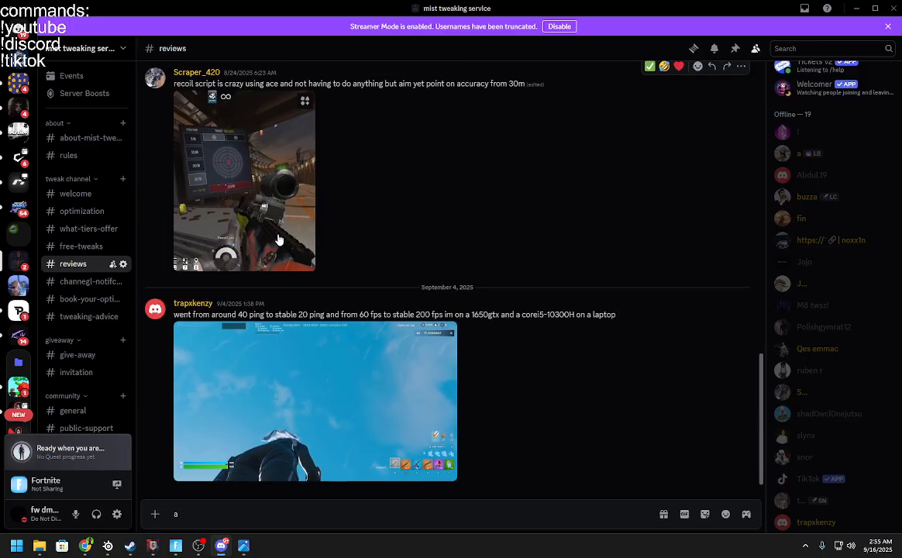
# - Check the notifications and give-away channels, then return to the #optimization pricing posts
pyautogui.click(81, 282)
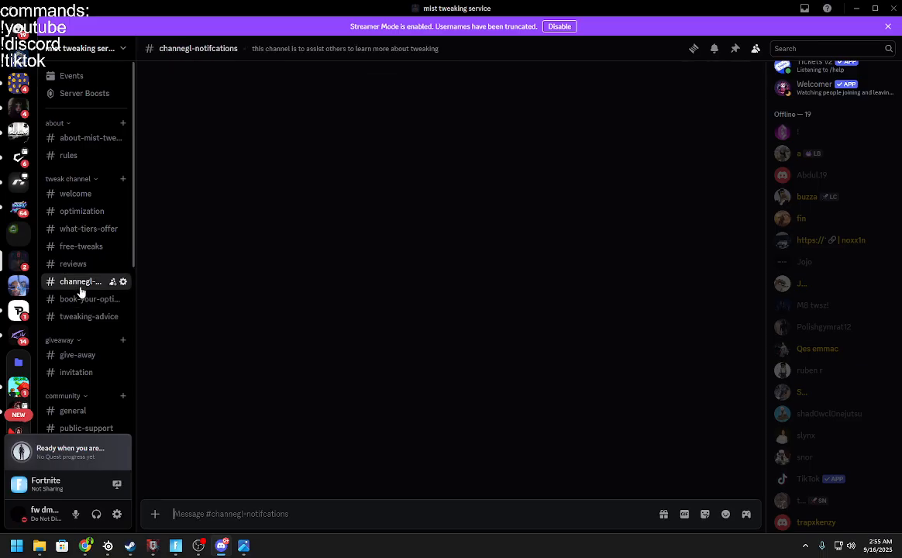
pyautogui.click(80, 282)
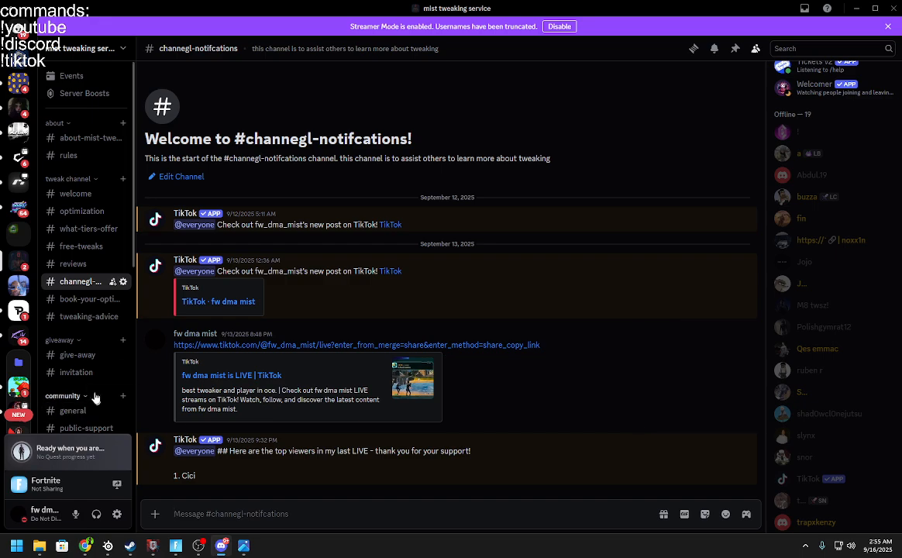
pyautogui.click(78, 354)
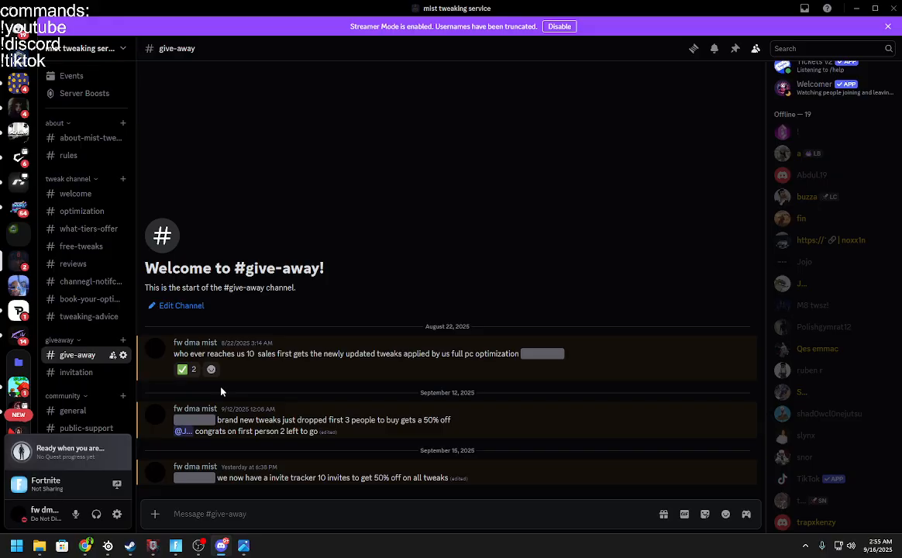
pyautogui.moveTo(80, 211)
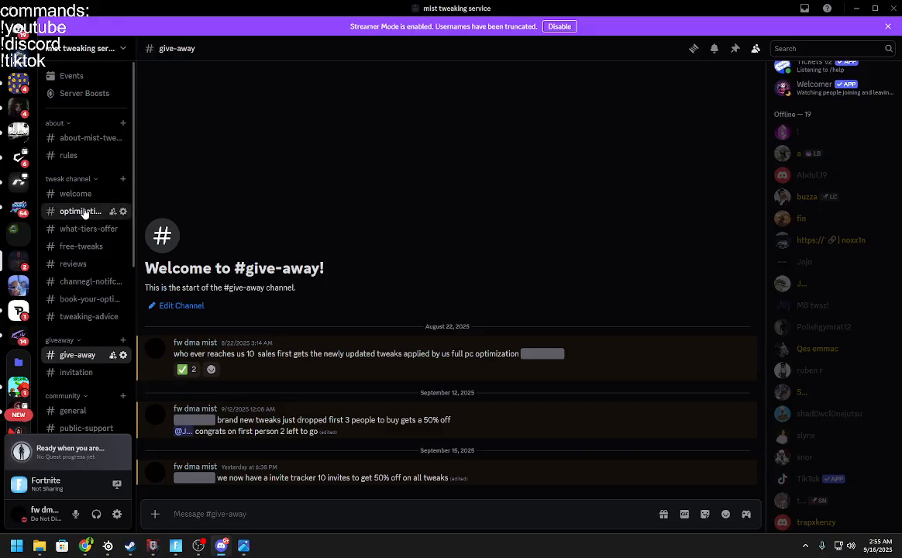
pyautogui.click(81, 211)
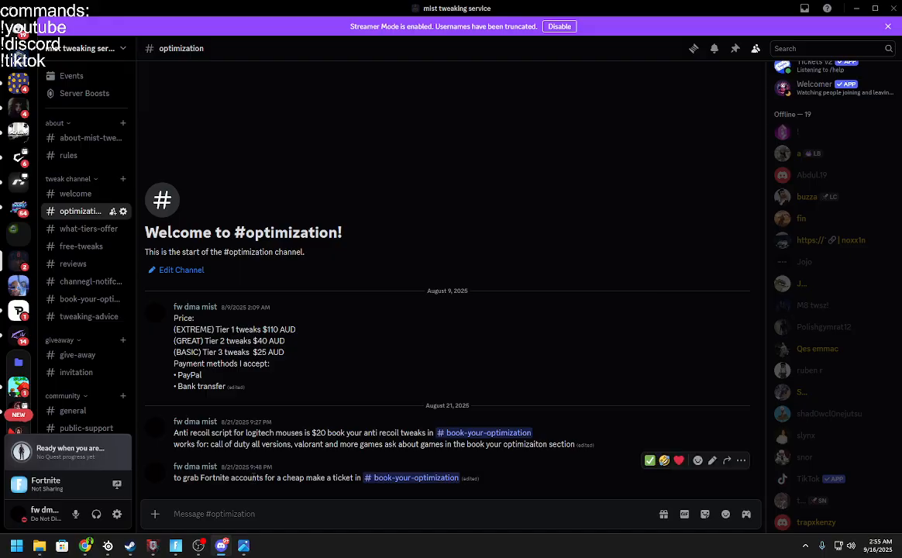
pyautogui.moveTo(257, 552)
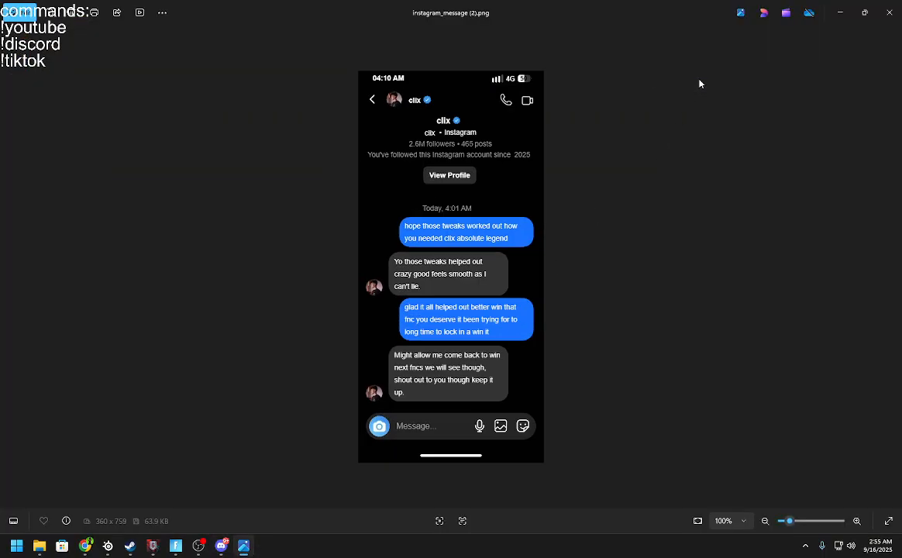
pyautogui.moveTo(467, 276)
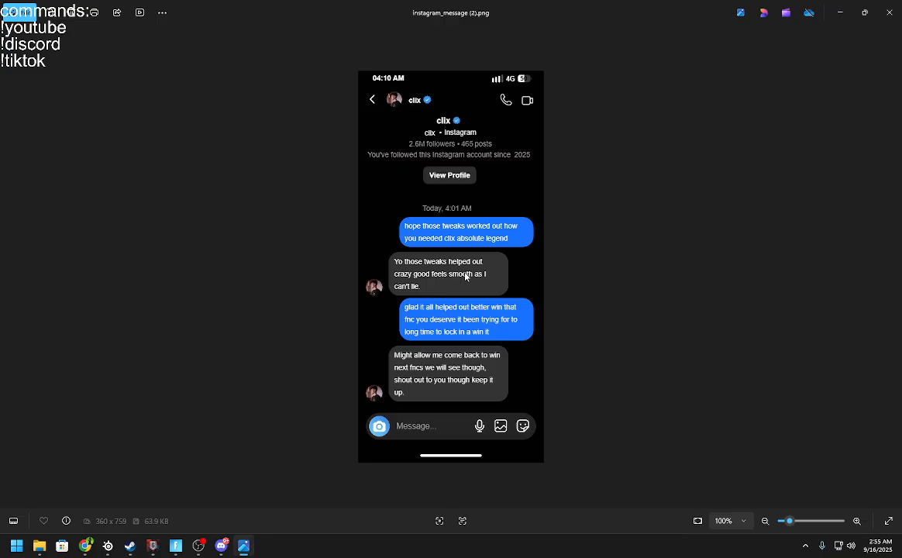
pyautogui.moveTo(422, 409)
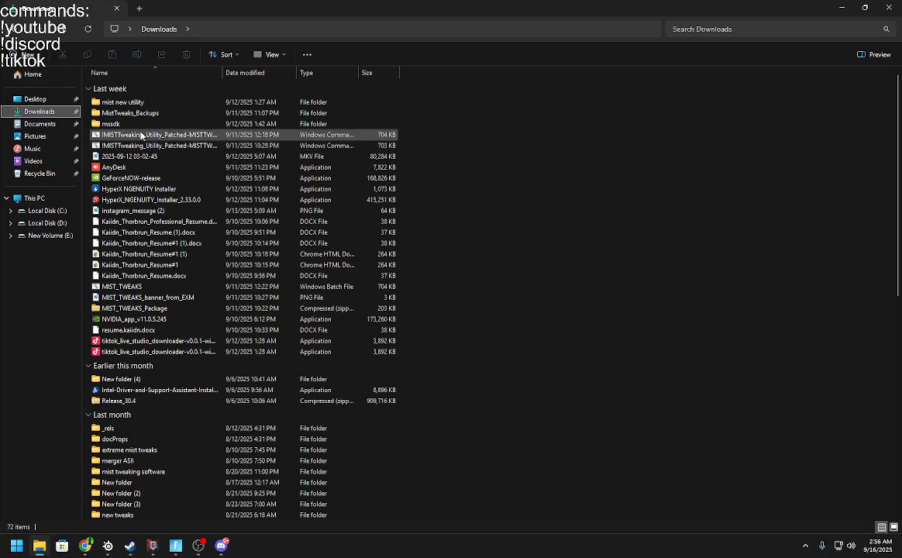
# - Enter the 'mist new utility' folder in Downloads and look over its eleven tweak files
pyautogui.click(130, 111)
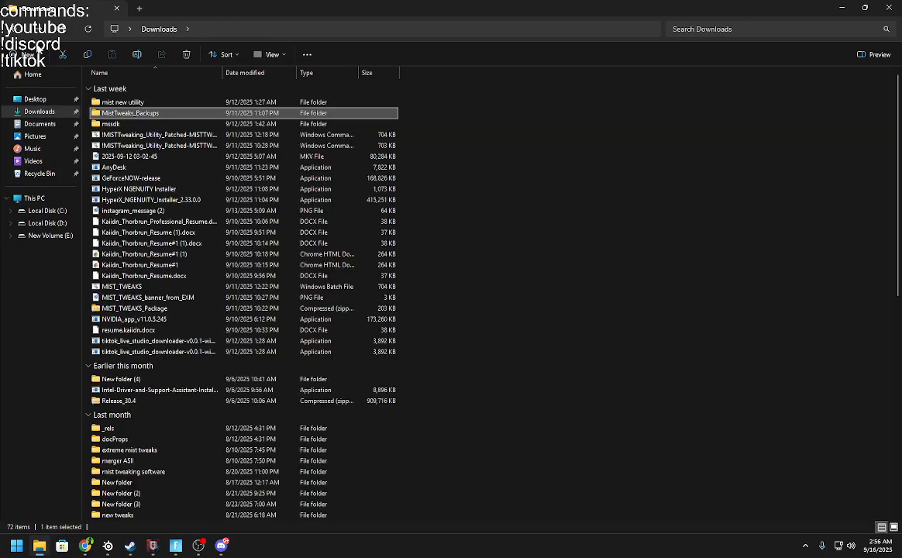
pyautogui.doubleClick(123, 102)
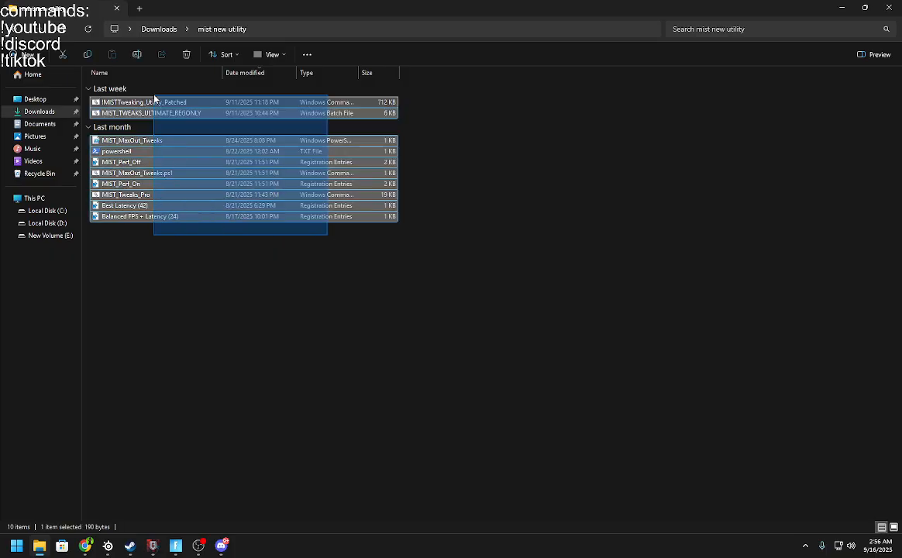
pyautogui.click(285, 235)
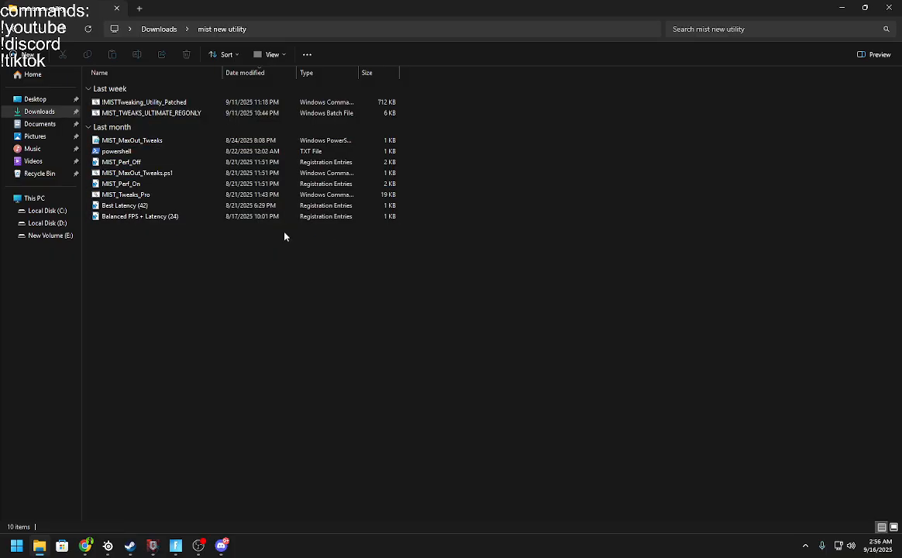
pyautogui.click(125, 195)
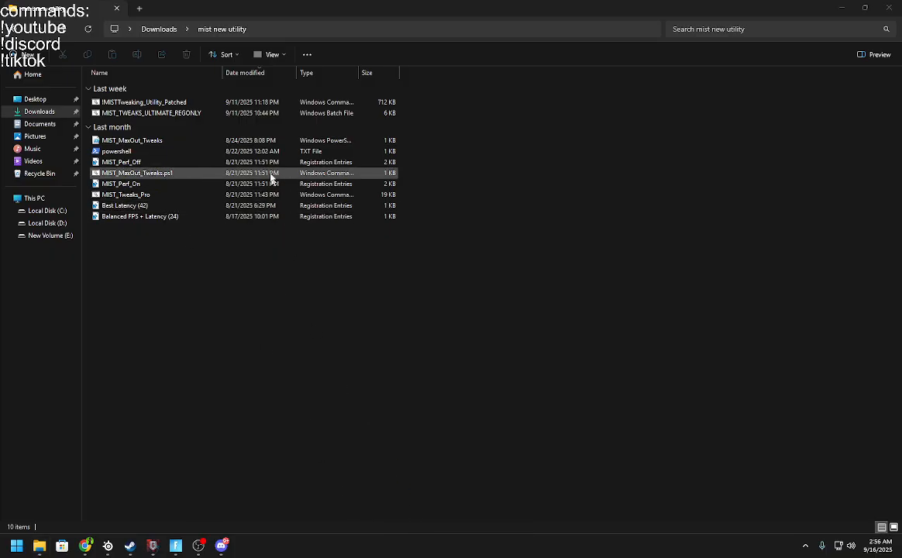
pyautogui.click(244, 545)
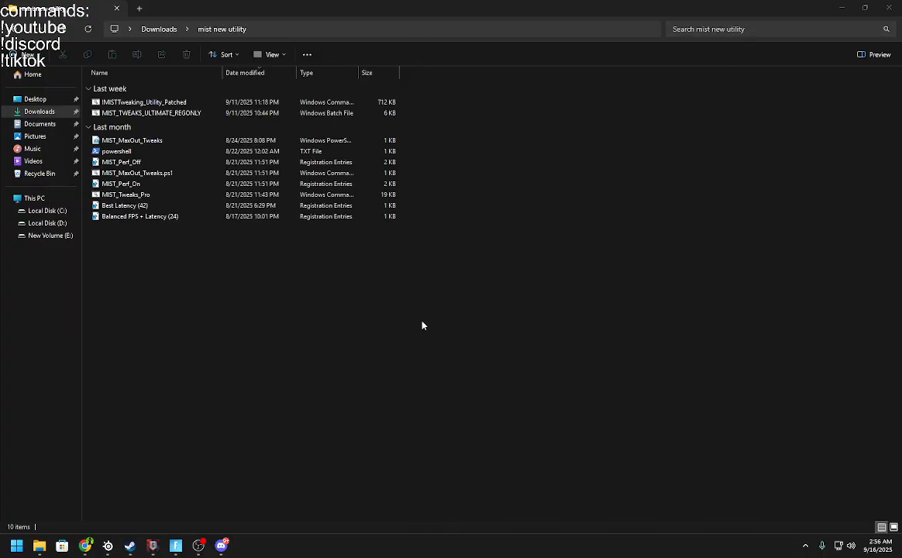
pyautogui.moveTo(264, 468)
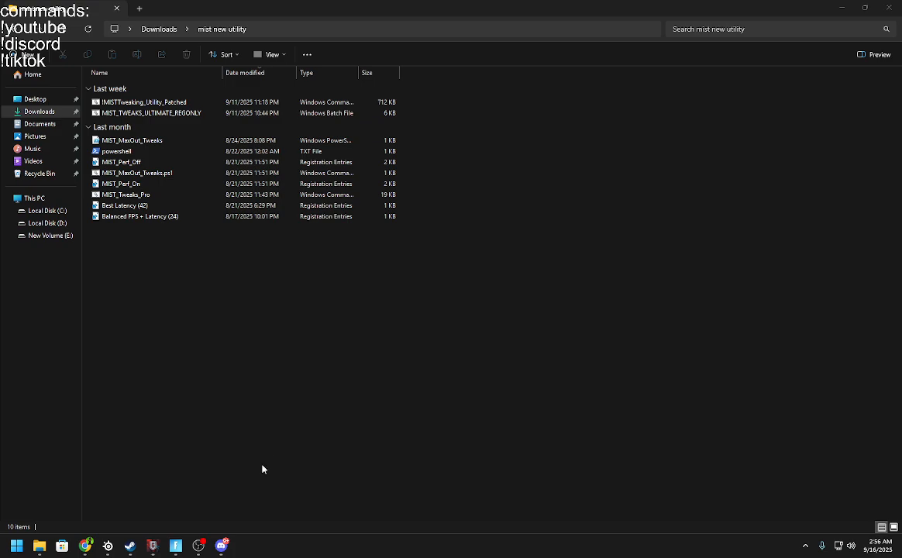